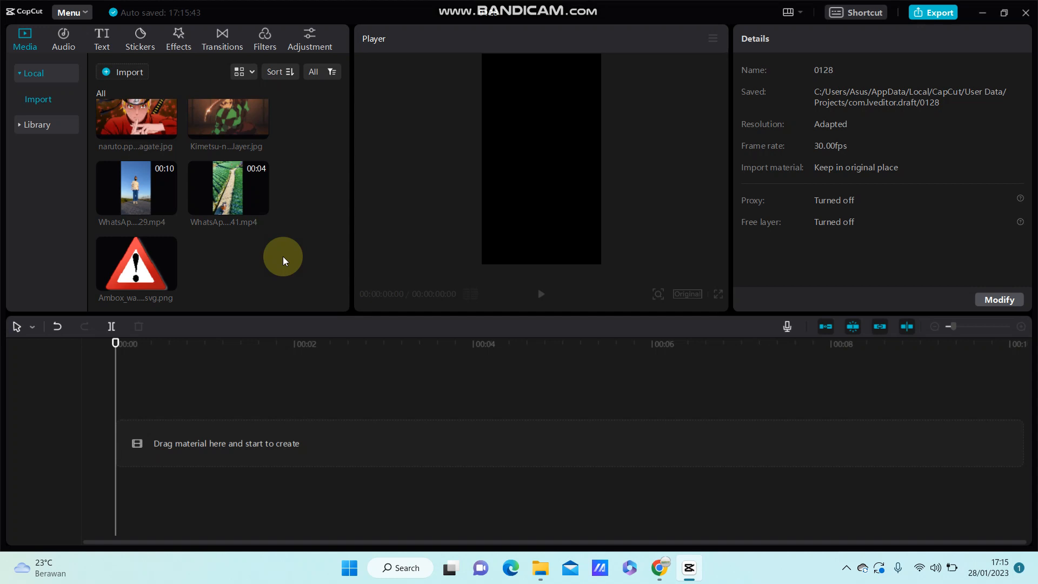
mouse_move(228, 193)
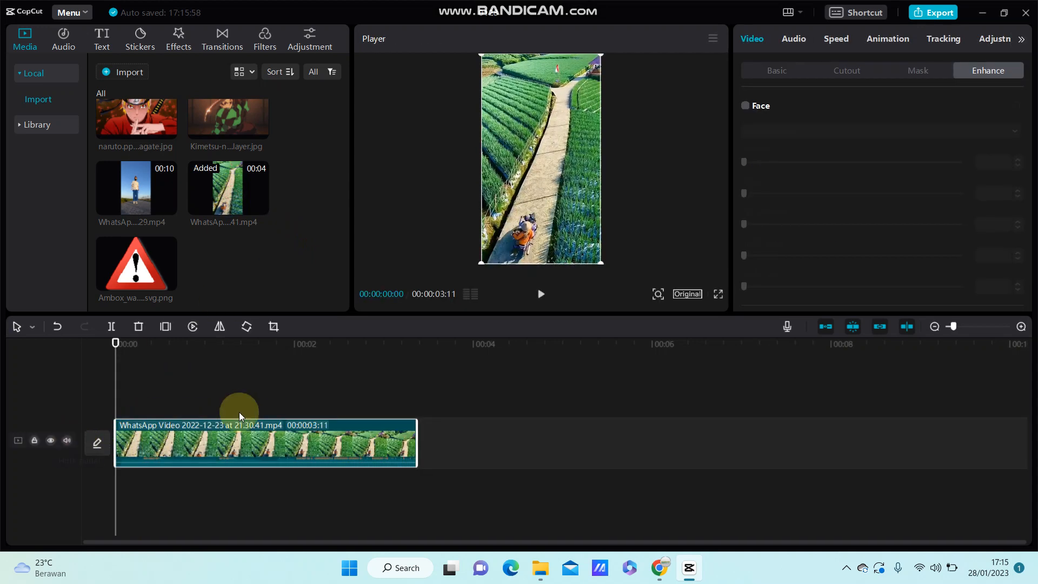
mouse_move(454, 299)
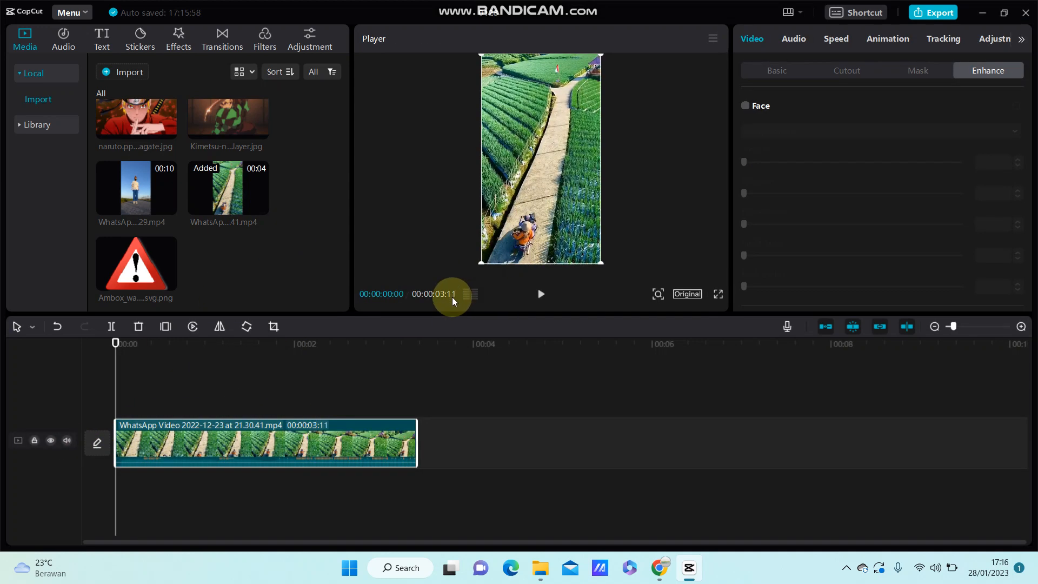
Step: Add the vertical field-path video from the Media panel onto the timeline
left_click(66, 440)
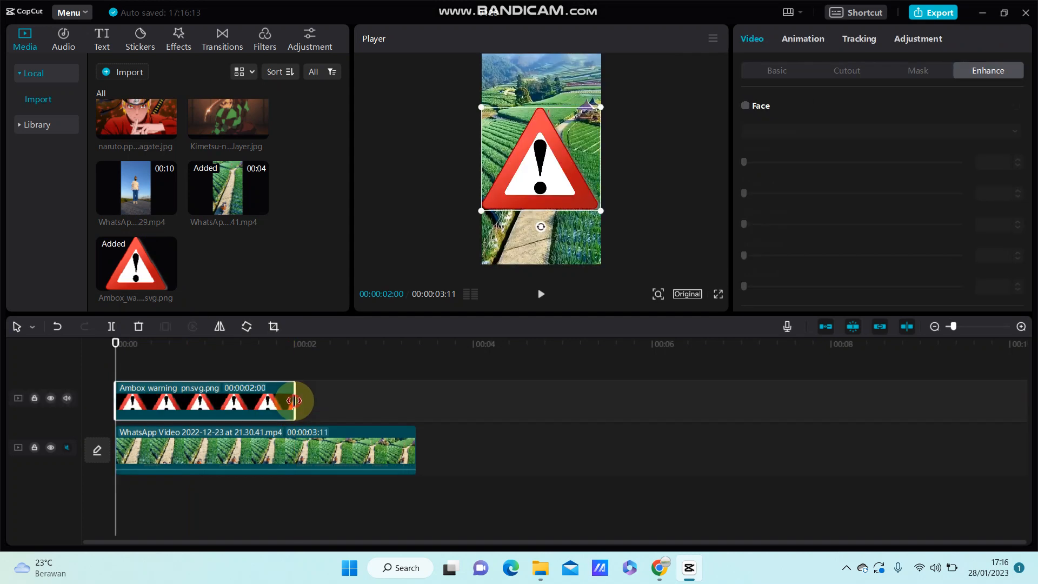
Step: Stretch the warning-sign overlay clip to the video's full 3:11 length
left_click_drag(296, 401, 411, 411)
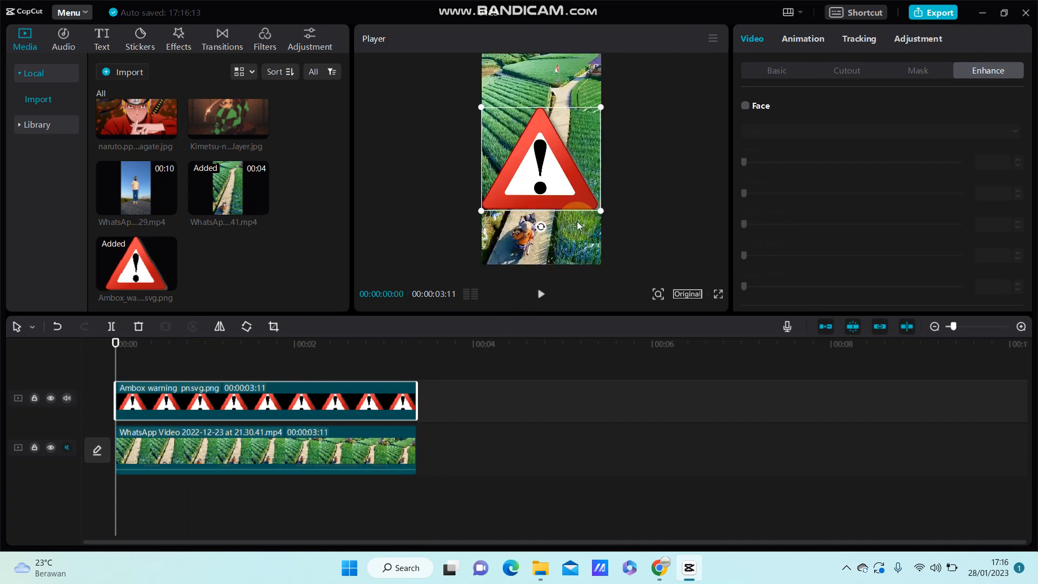
Step: Shrink the warning sign and place it over the moving object near the bottom of the path
left_click_drag(600, 211, 587, 199)
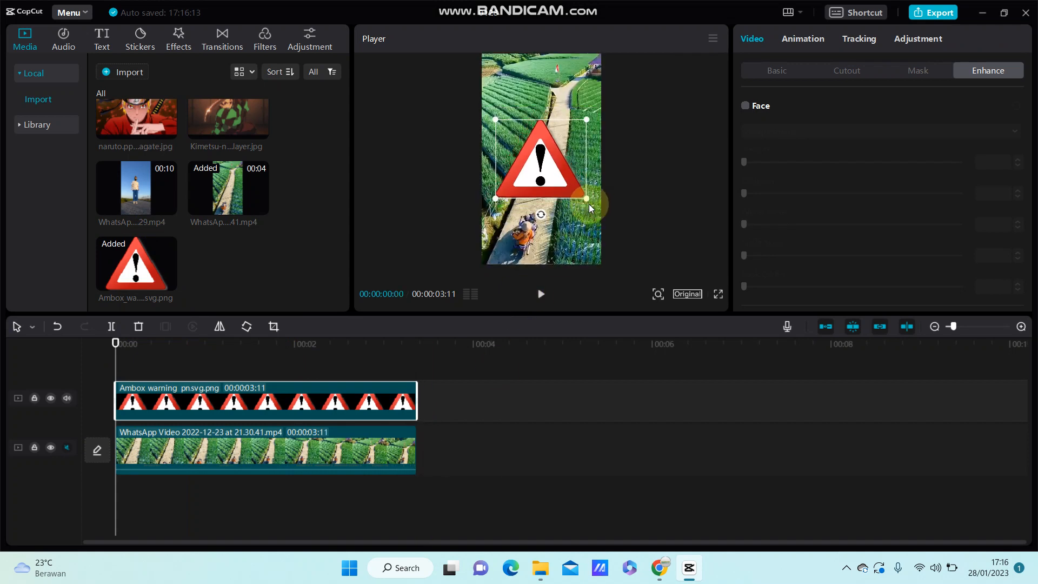
left_click_drag(585, 198, 561, 175)
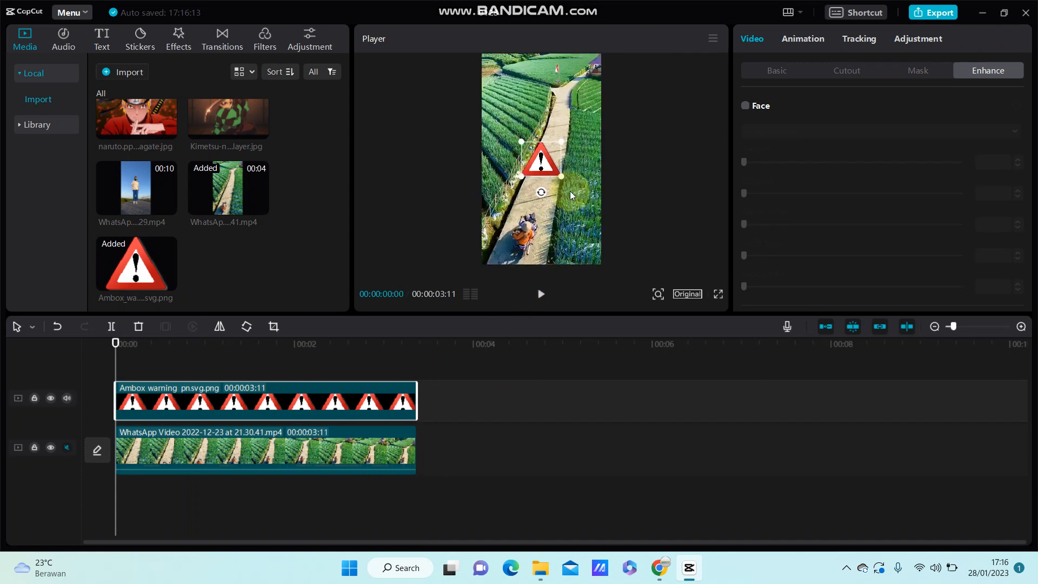
left_click_drag(541, 161, 532, 196)
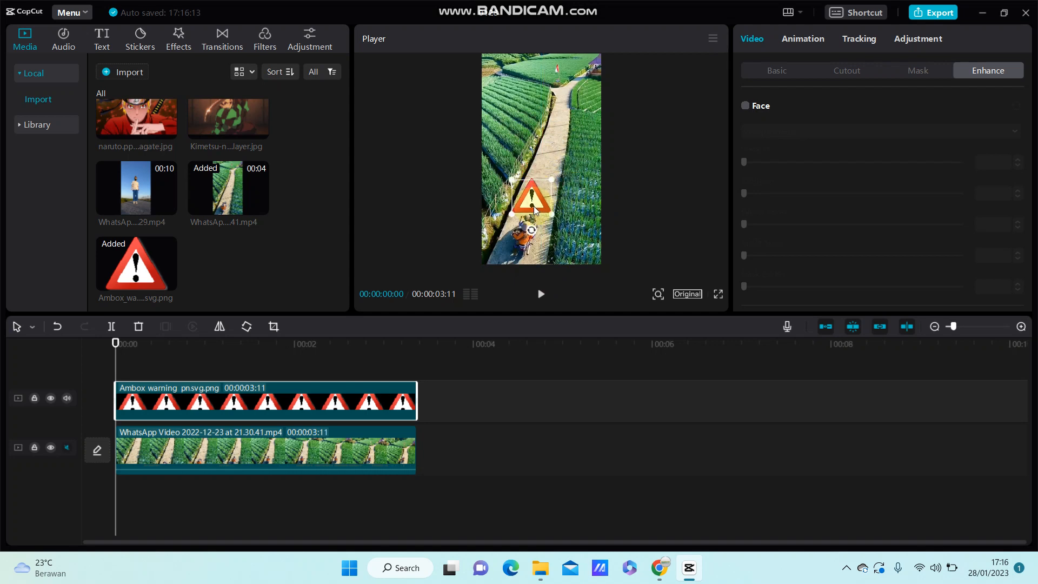
left_click_drag(530, 196, 526, 229)
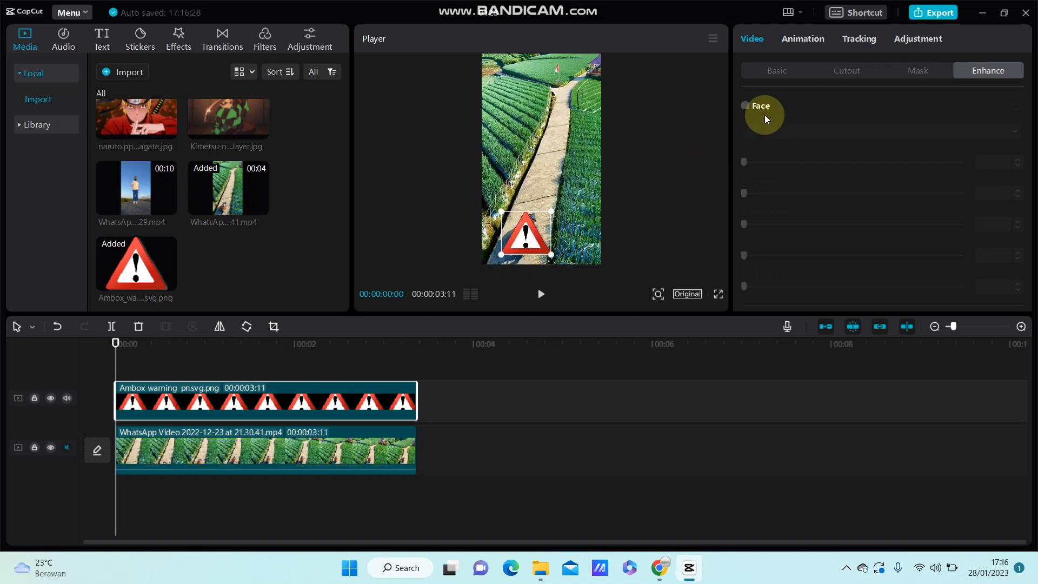
Step: Enable Motion tracking for the sign and put the tracking box on the moving object
left_click(859, 39)
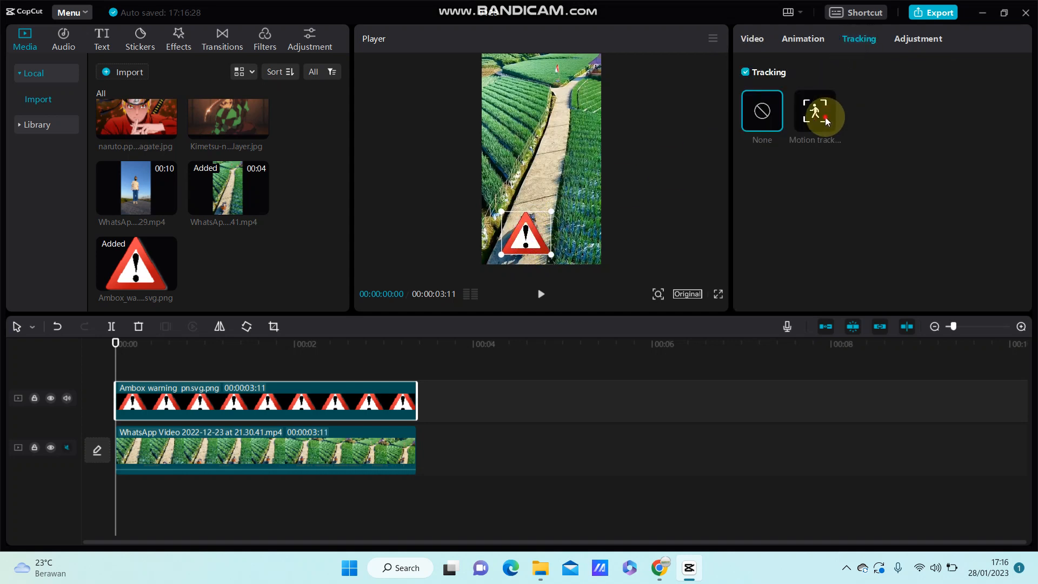
left_click(814, 110)
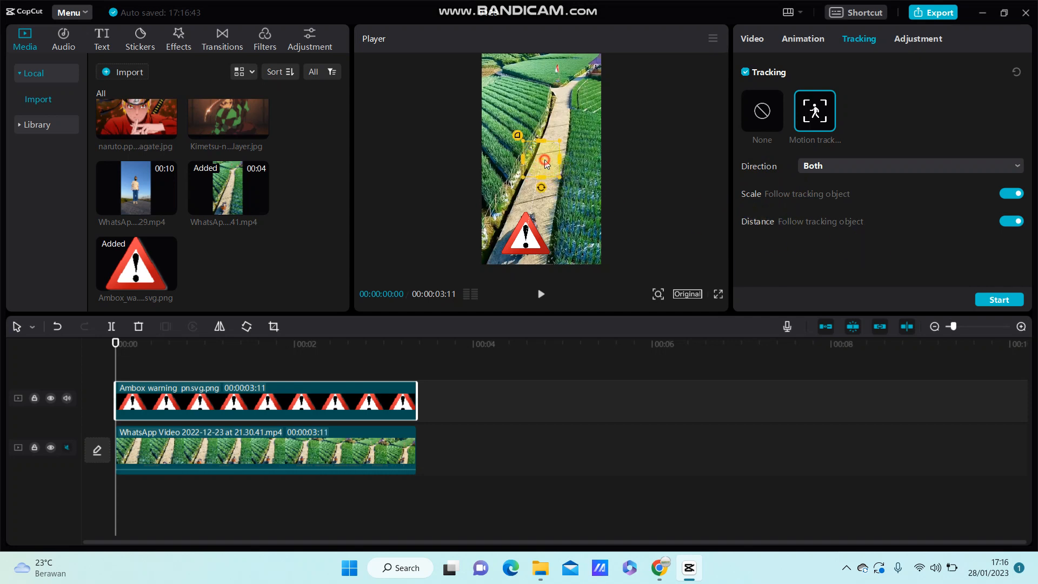
left_click_drag(544, 161, 530, 235)
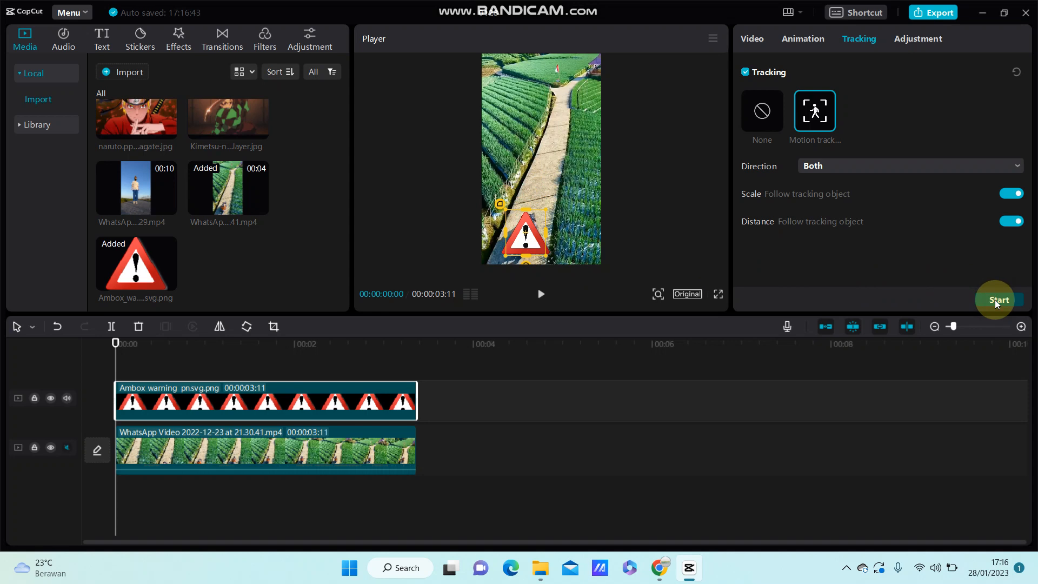
Step: Start the motion-tracking run so the sign follows the object
left_click(999, 300)
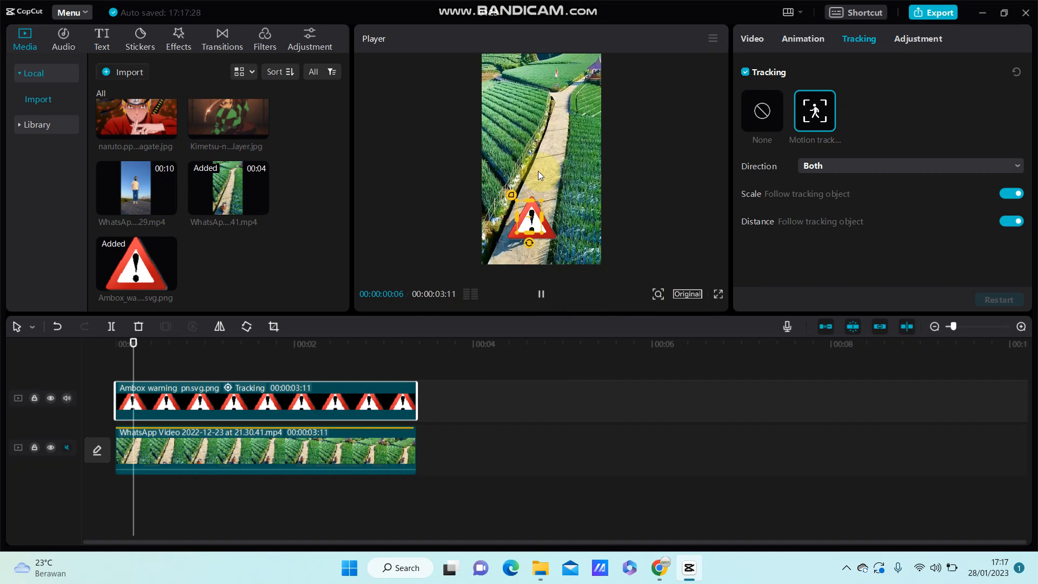
left_click(318, 343)
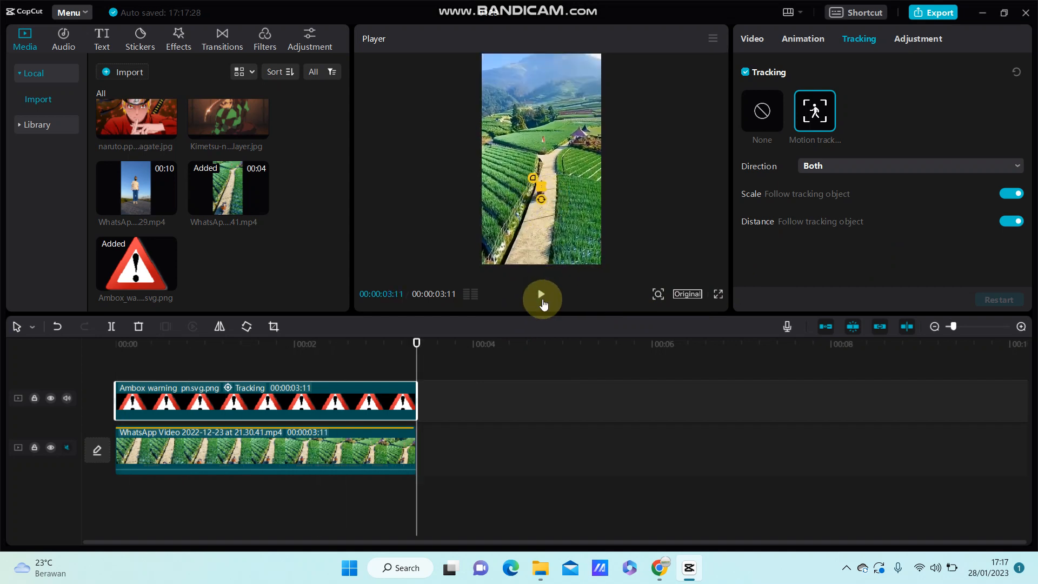
left_click(541, 298)
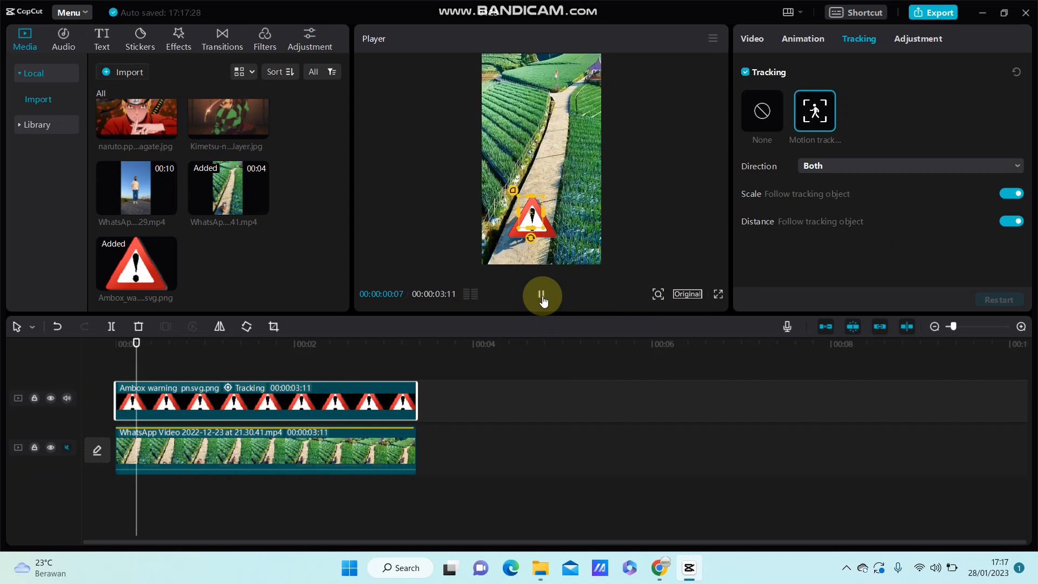
left_click(542, 296)
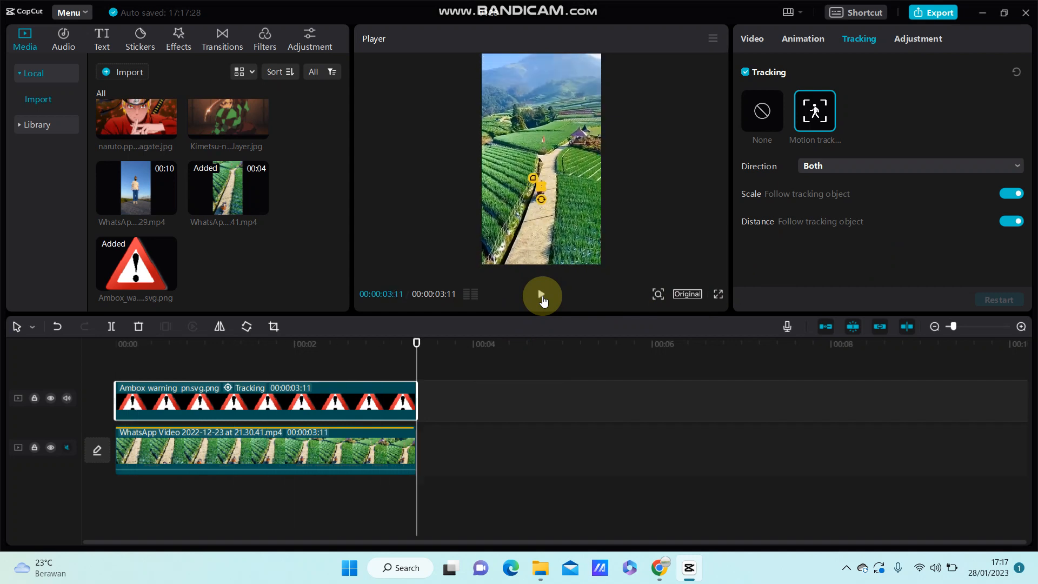